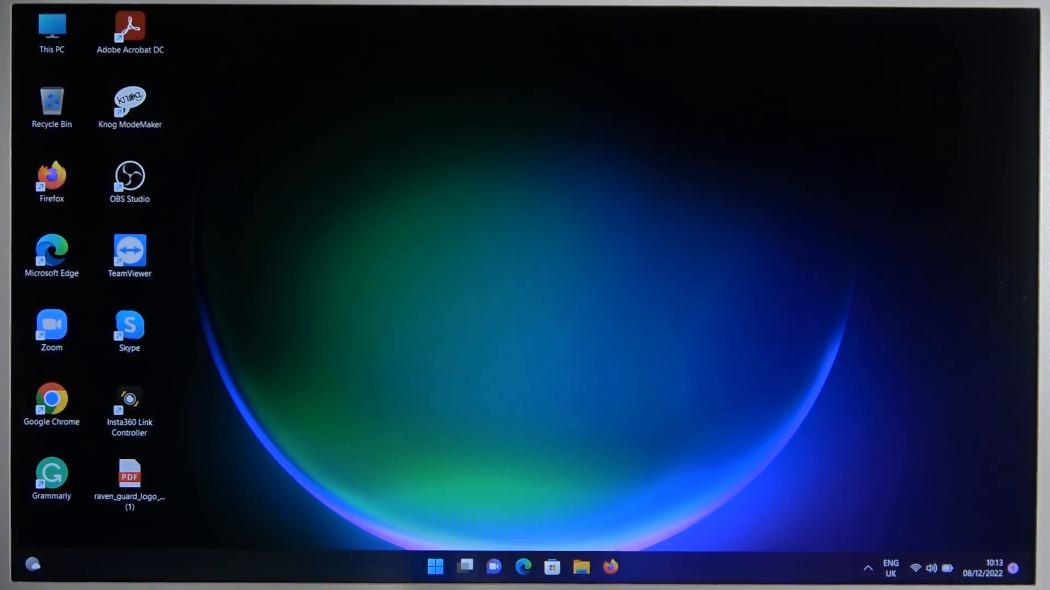
Launch the Settings app from the Start menu's pinned apps.
left_click(434, 568)
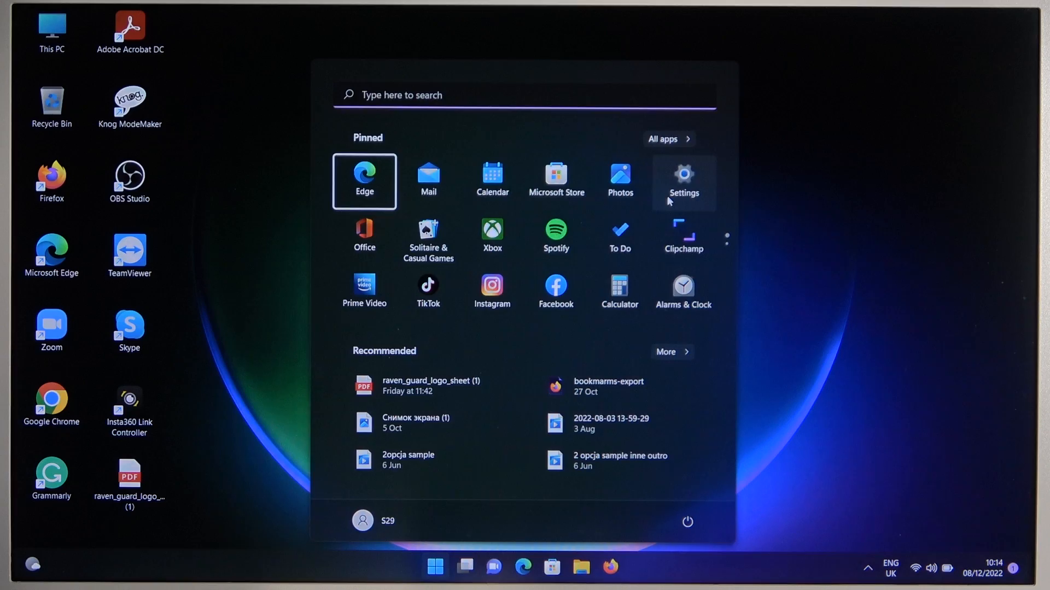
left_click(682, 180)
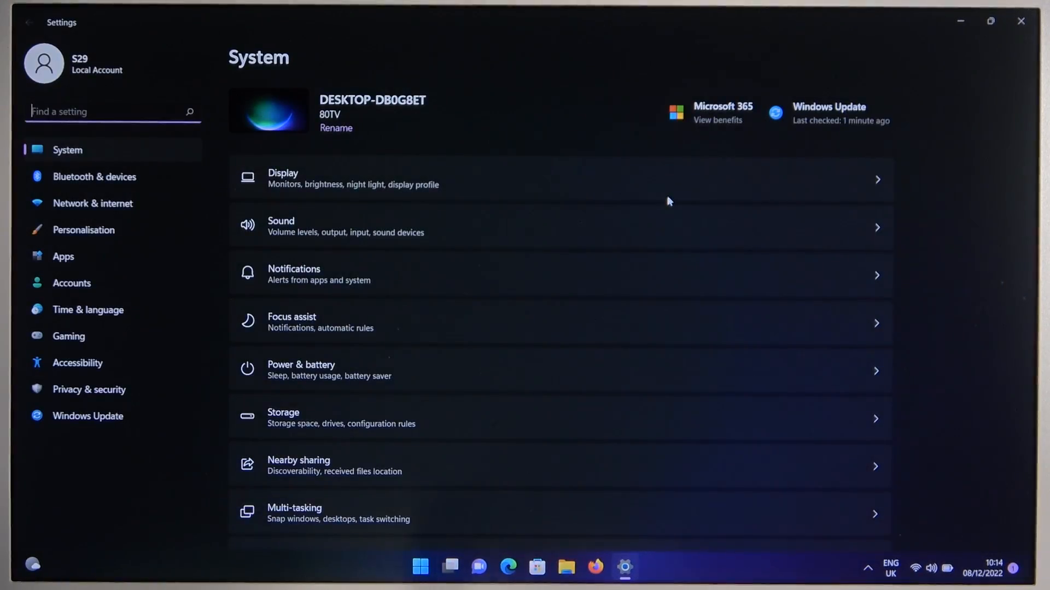
mouse_move(86, 192)
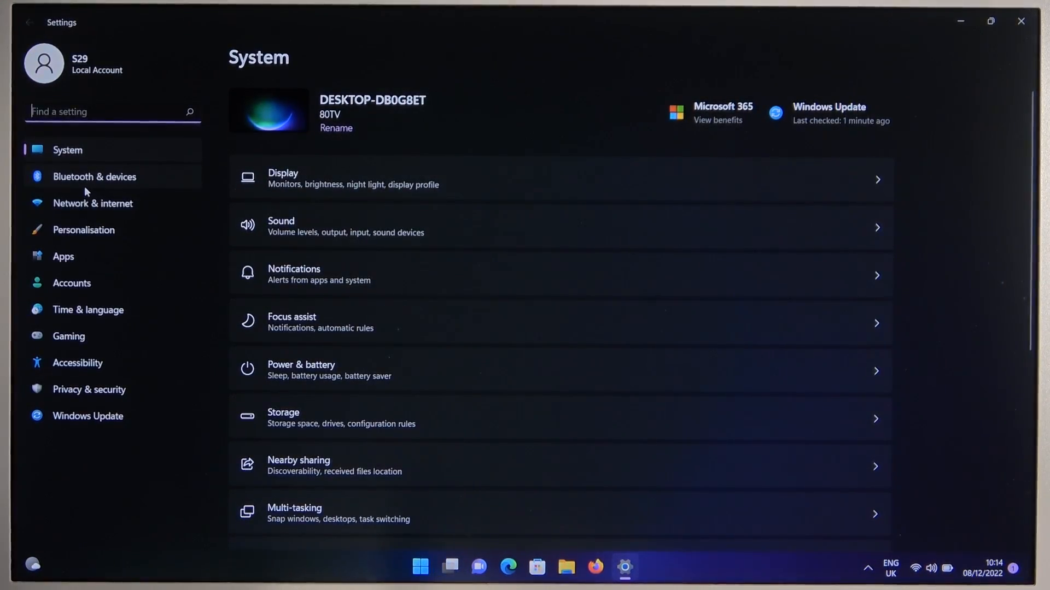
Turn Bluetooth on and start the Add device wizard for a Bluetooth device.
left_click(94, 178)
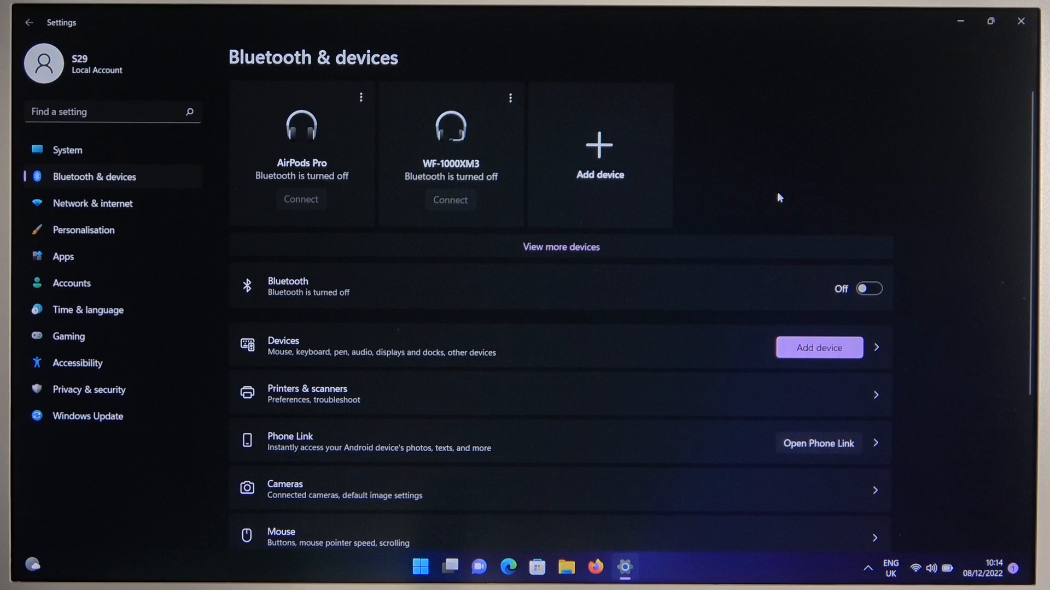
left_click(868, 289)
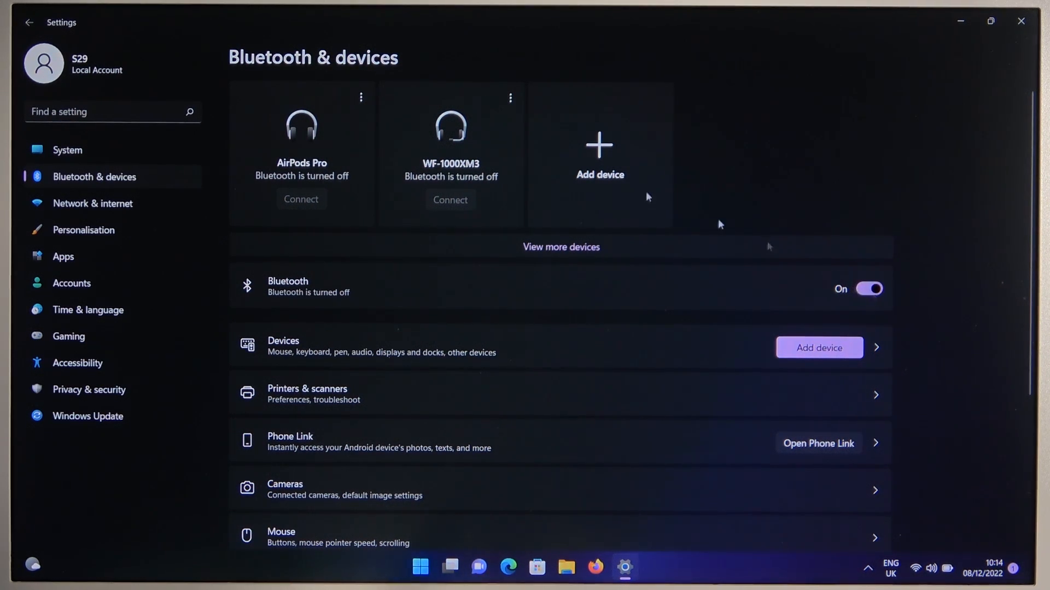
left_click(598, 154)
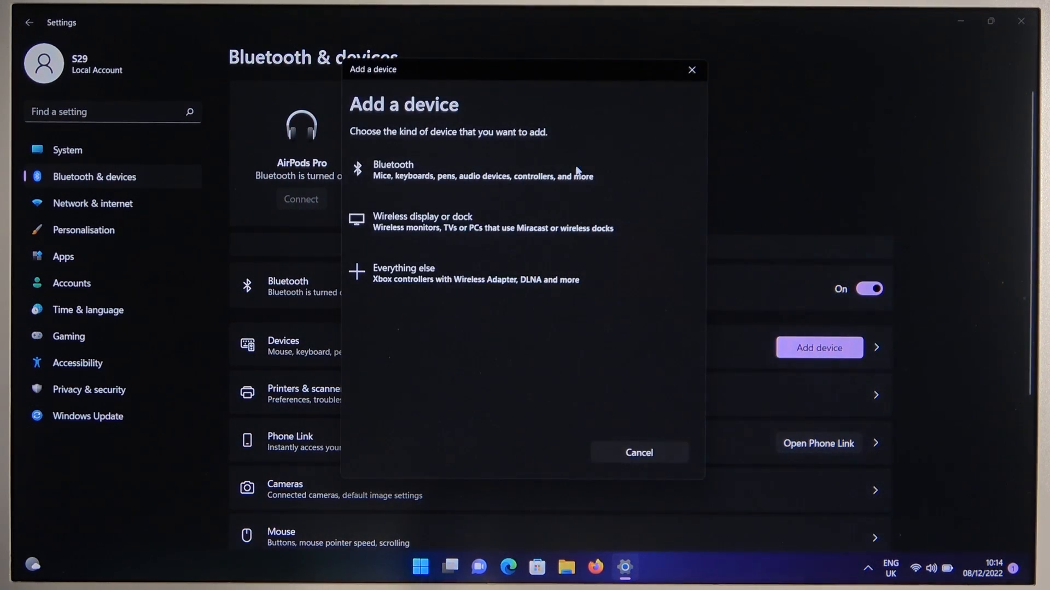
left_click(393, 171)
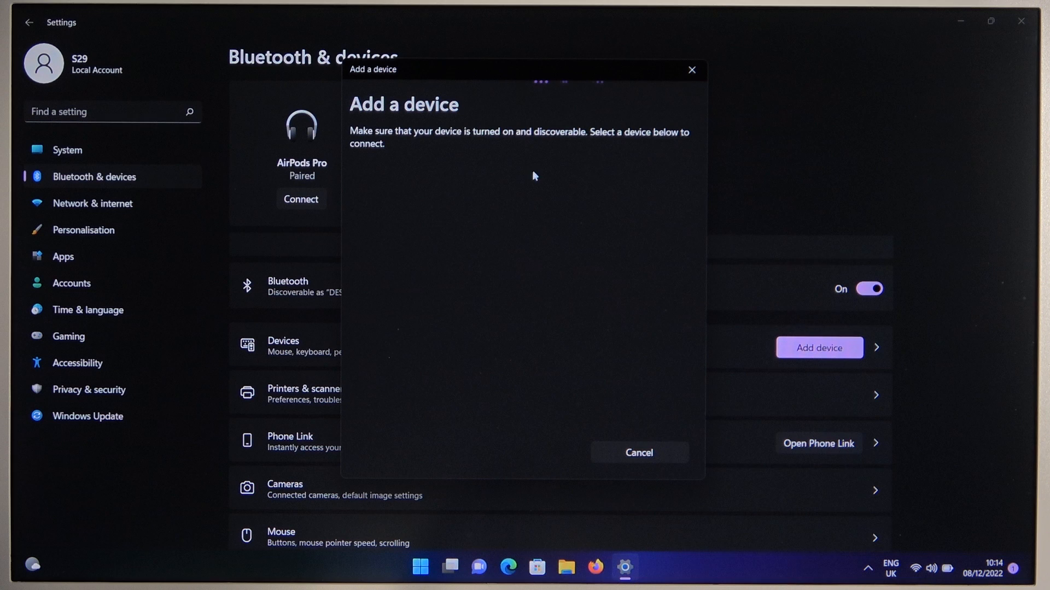
mouse_move(553, 224)
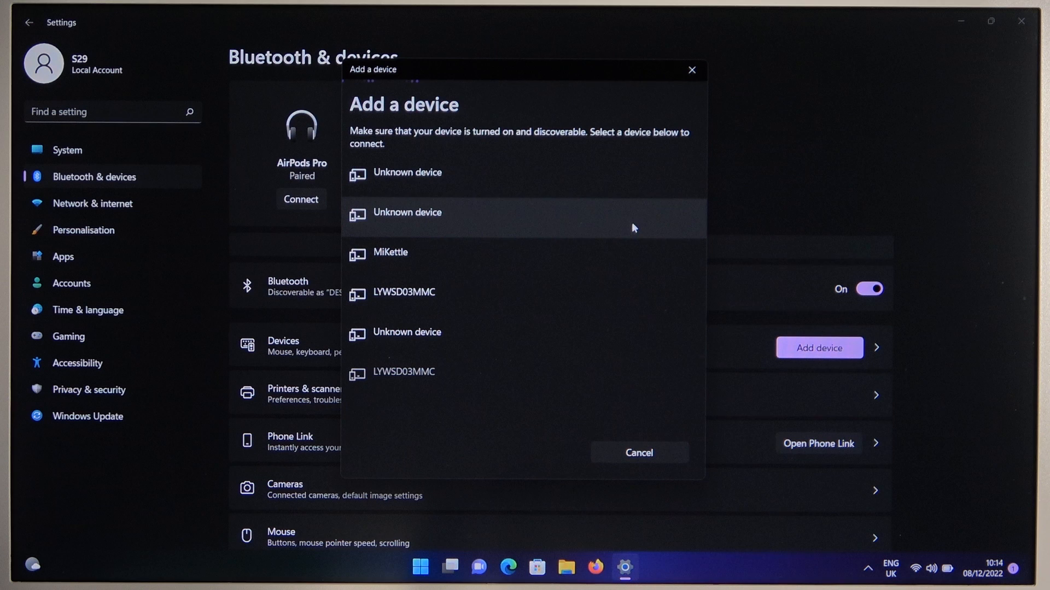
mouse_move(682, 237)
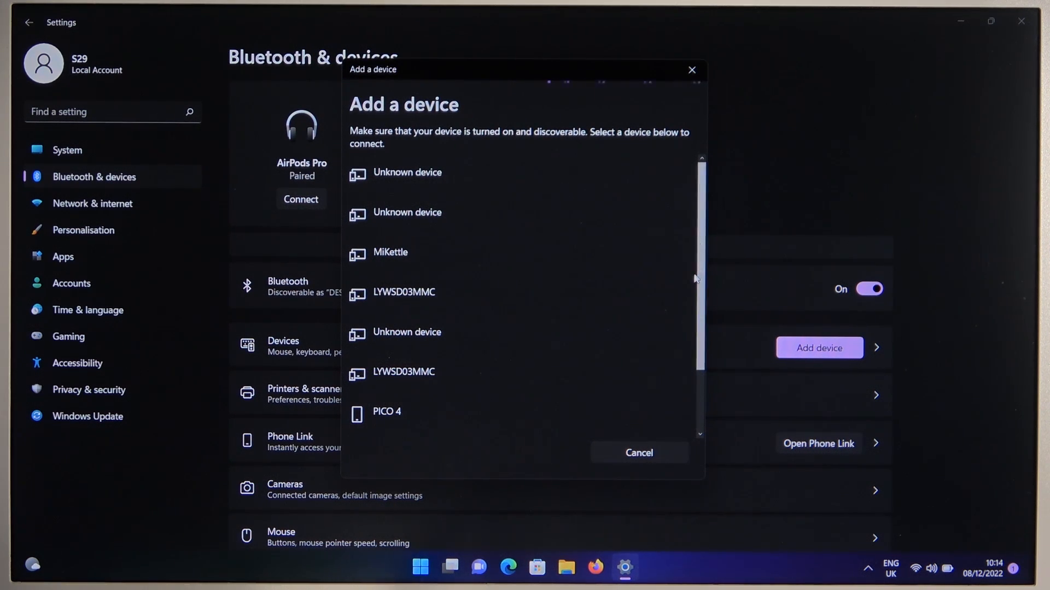
Scroll through the discovered devices list looking for the headphones.
scroll("down", 3)
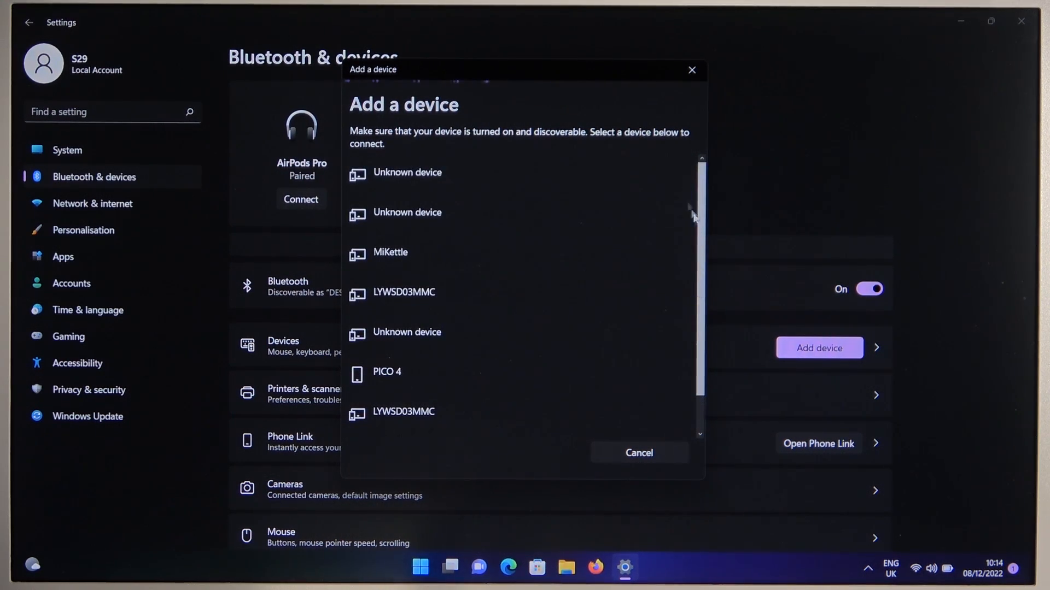
mouse_move(715, 190)
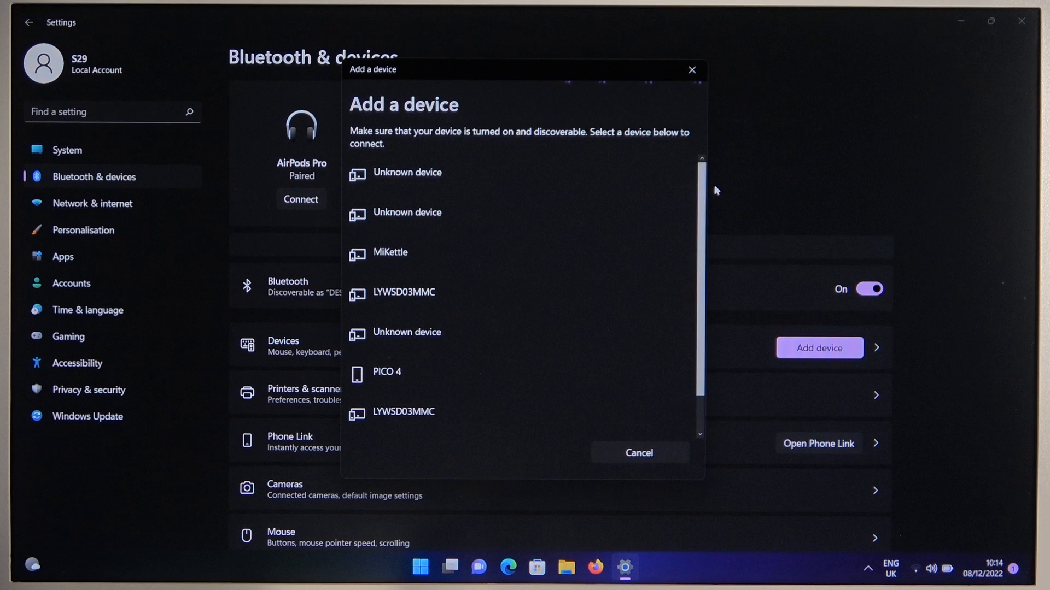
scroll("down", 3)
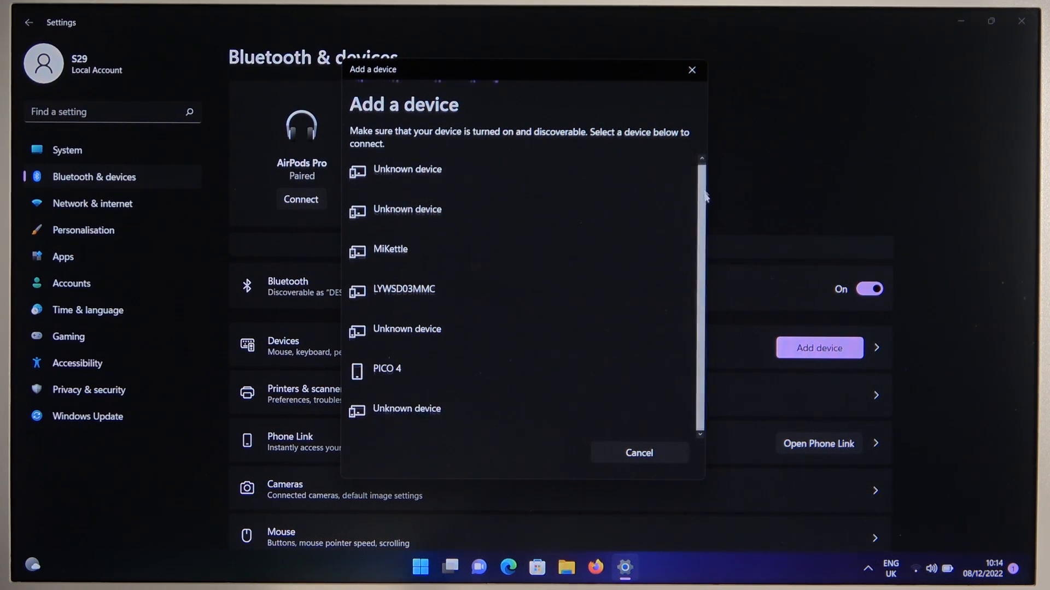
scroll("up", 3)
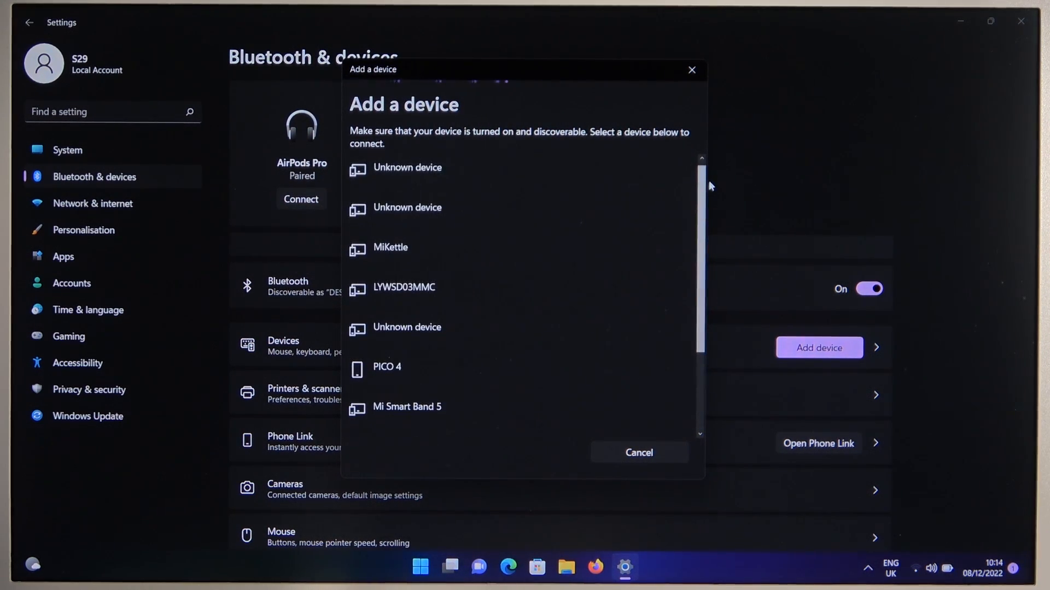
scroll("down", 3)
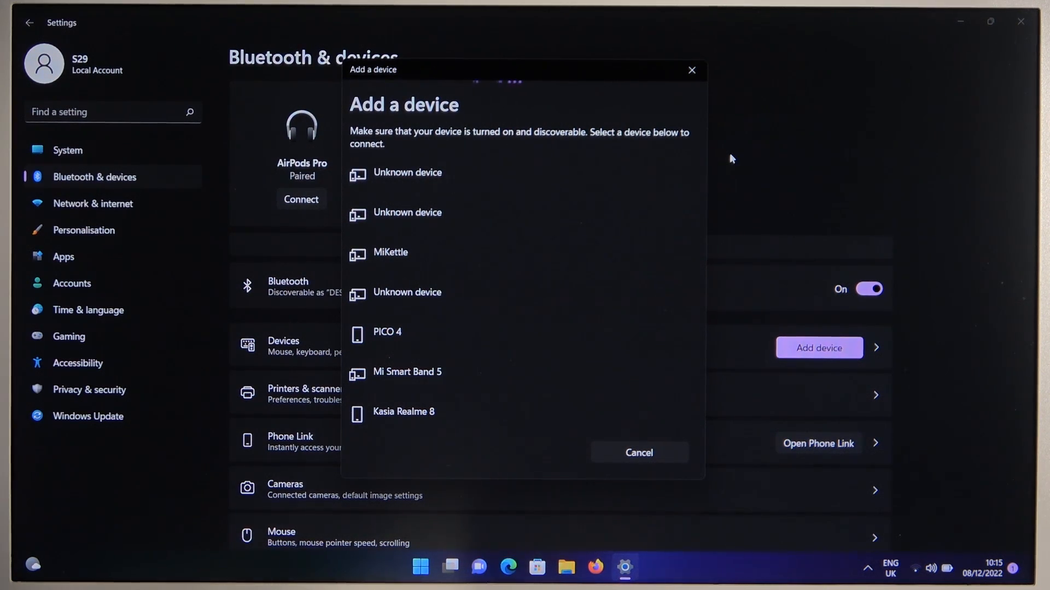
scroll("down", 3)
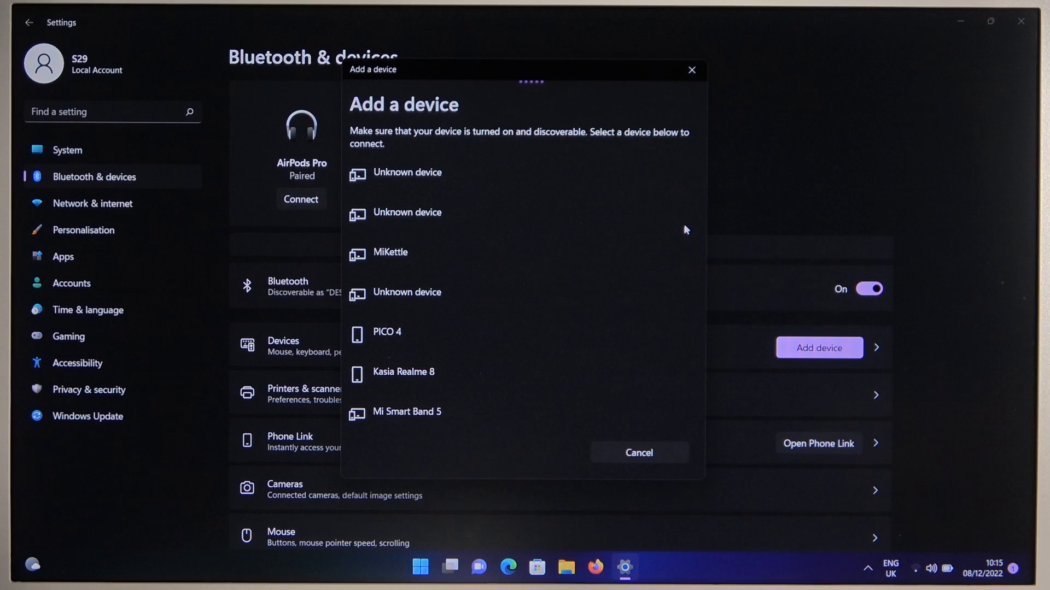
scroll("down", 3)
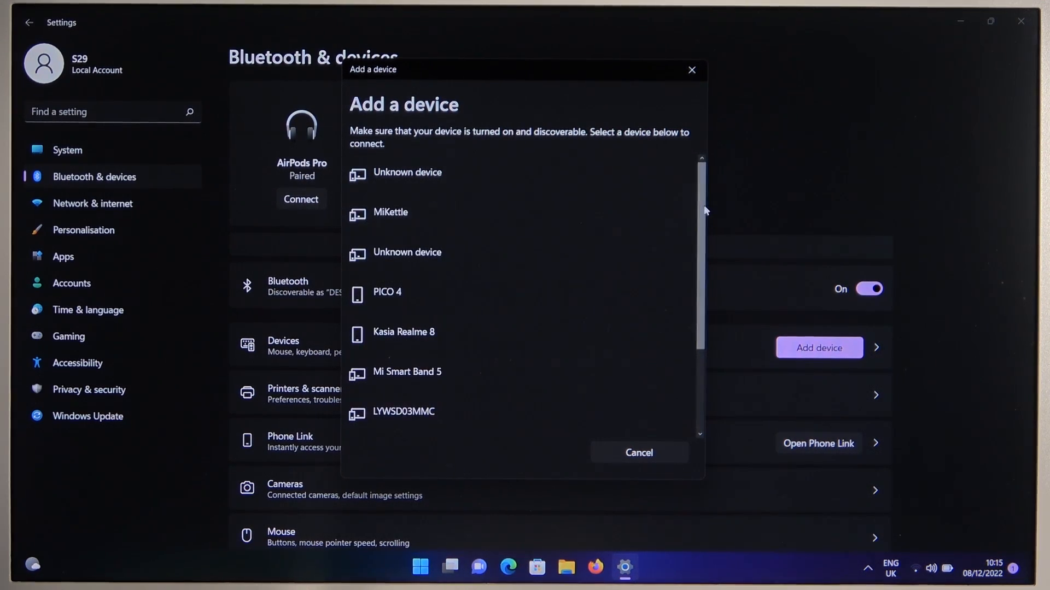
scroll("down", 3)
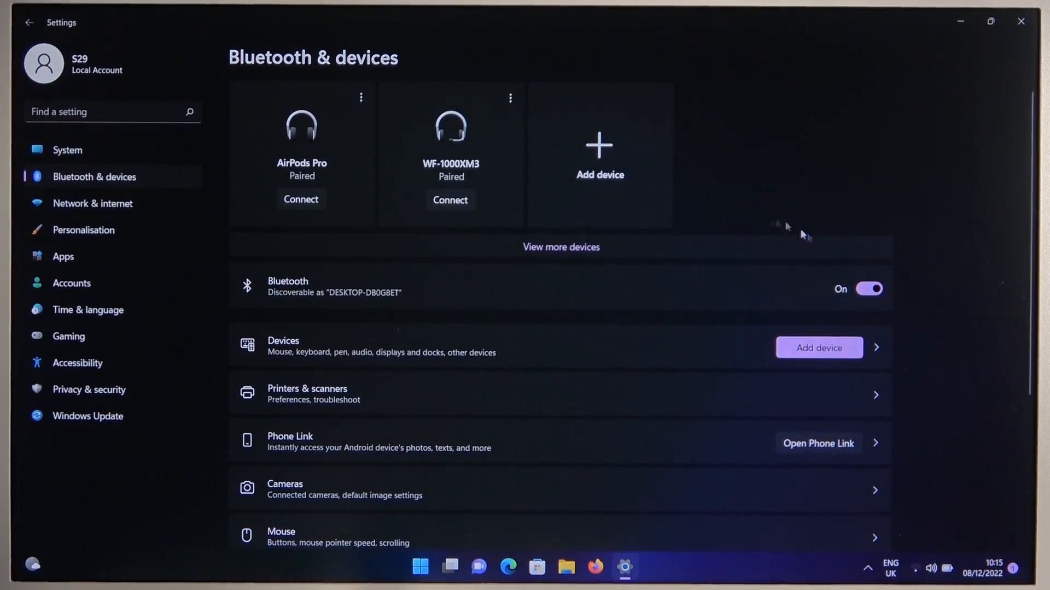
Toggle Bluetooth off and back on, then relaunch the Add device wizard.
left_click(868, 288)
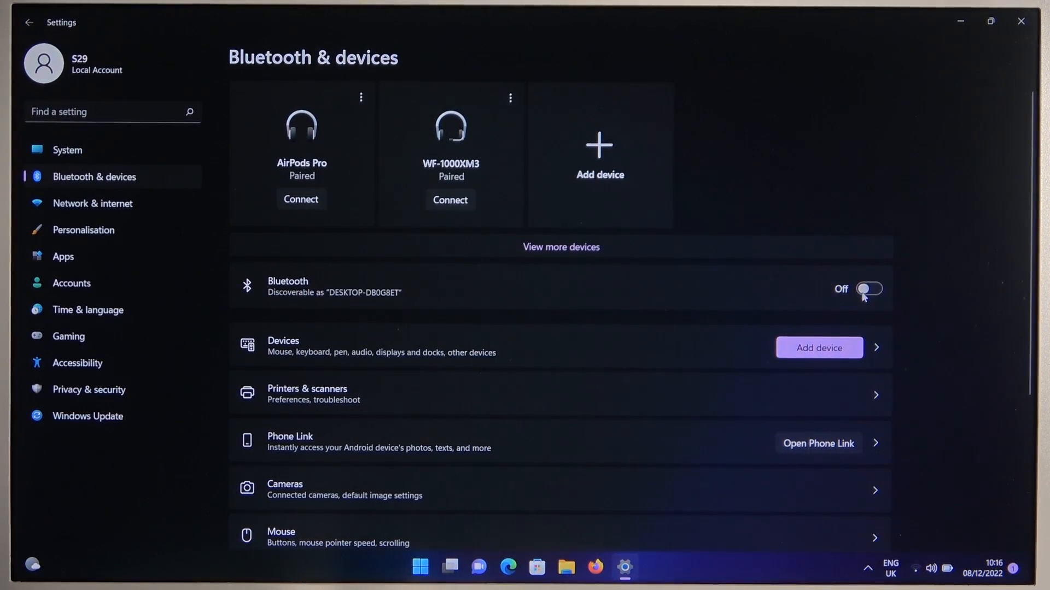
left_click(868, 288)
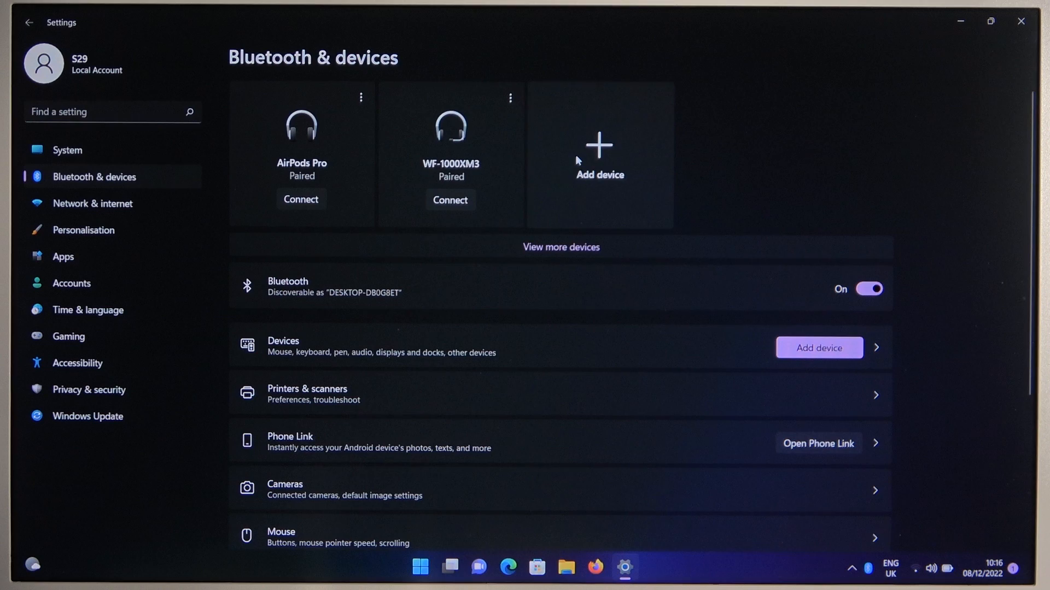
left_click(599, 154)
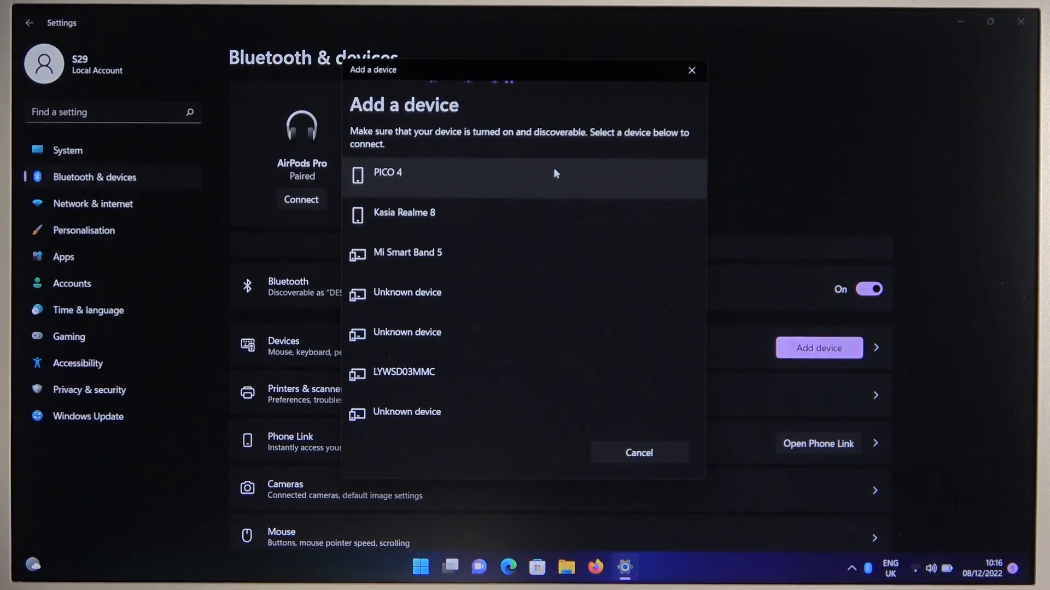
Scroll the Add a device list while the headphones enter pairing mode.
scroll("down", 3)
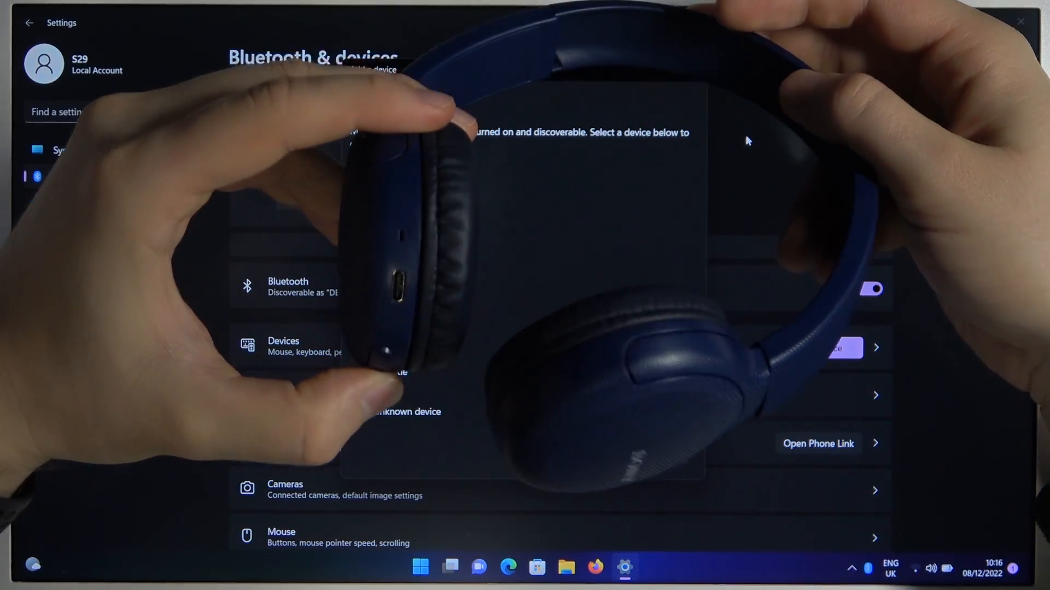
left_click(818, 348)
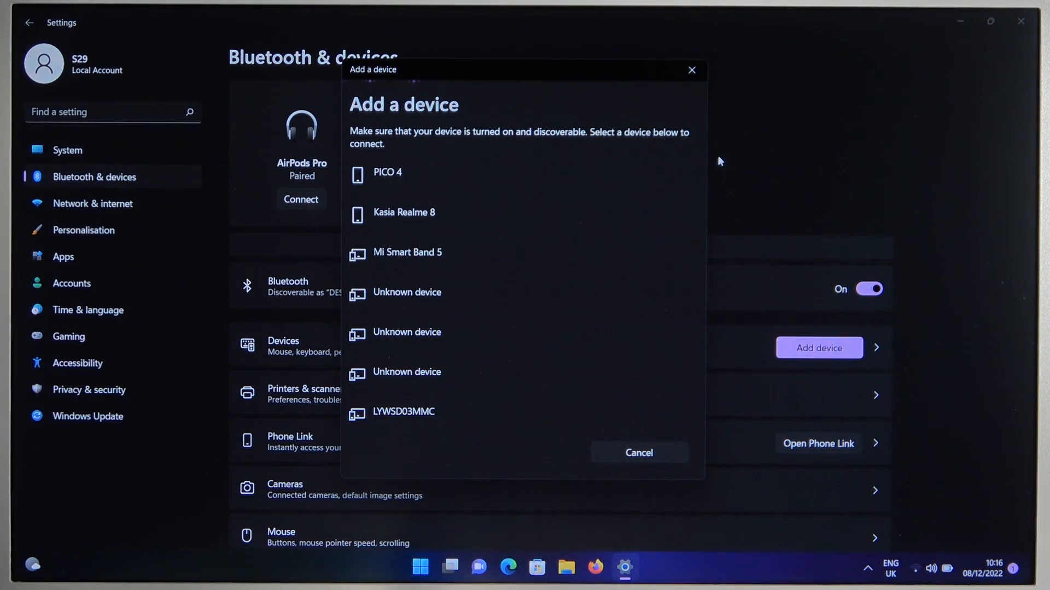
scroll("down", 3)
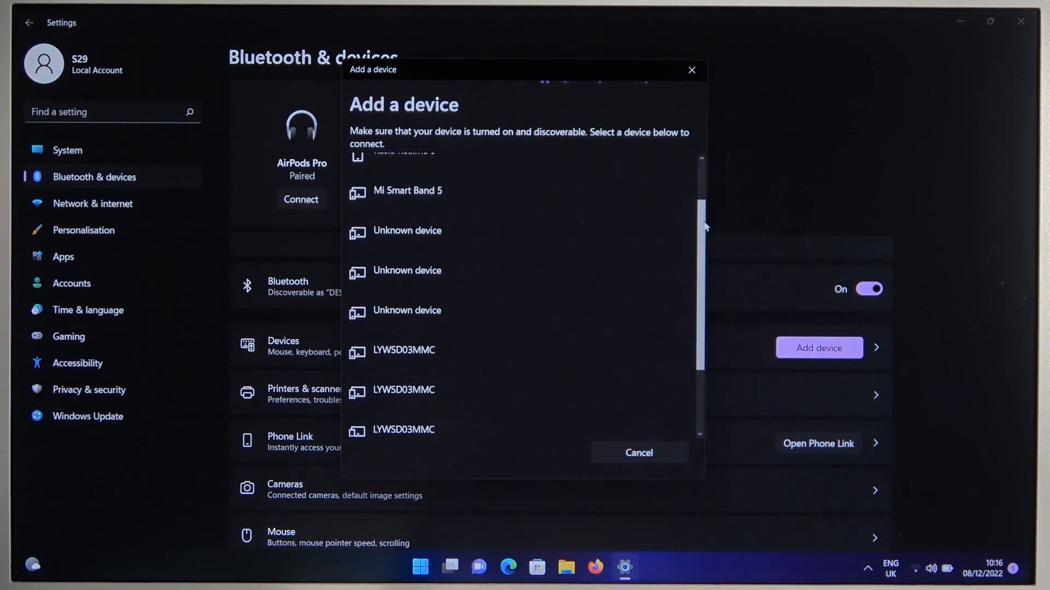
scroll("up", 3)
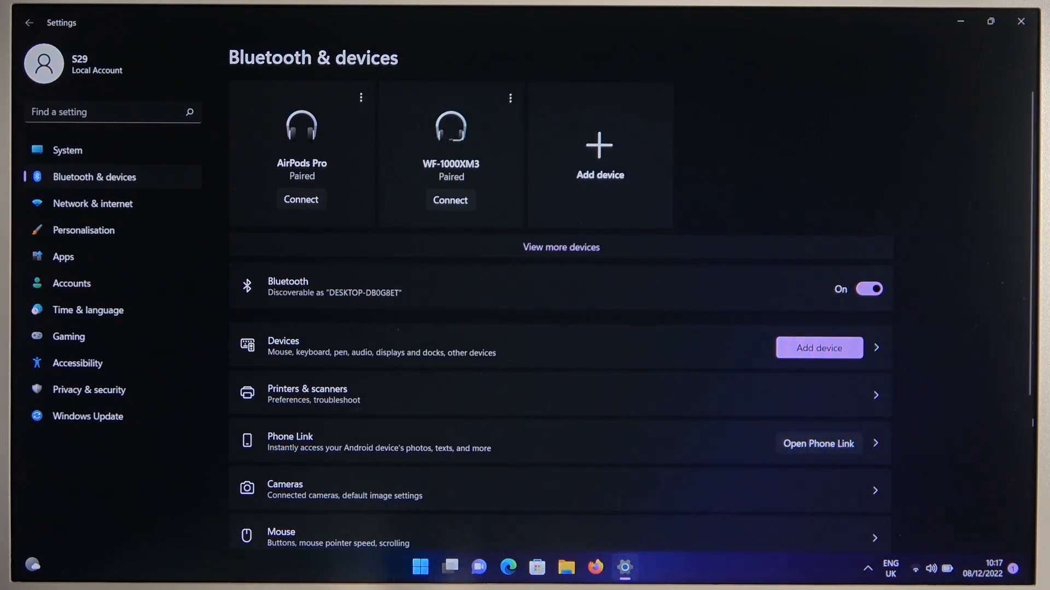
Toggle Bluetooth off and back on for another pairing attempt.
left_click(869, 289)
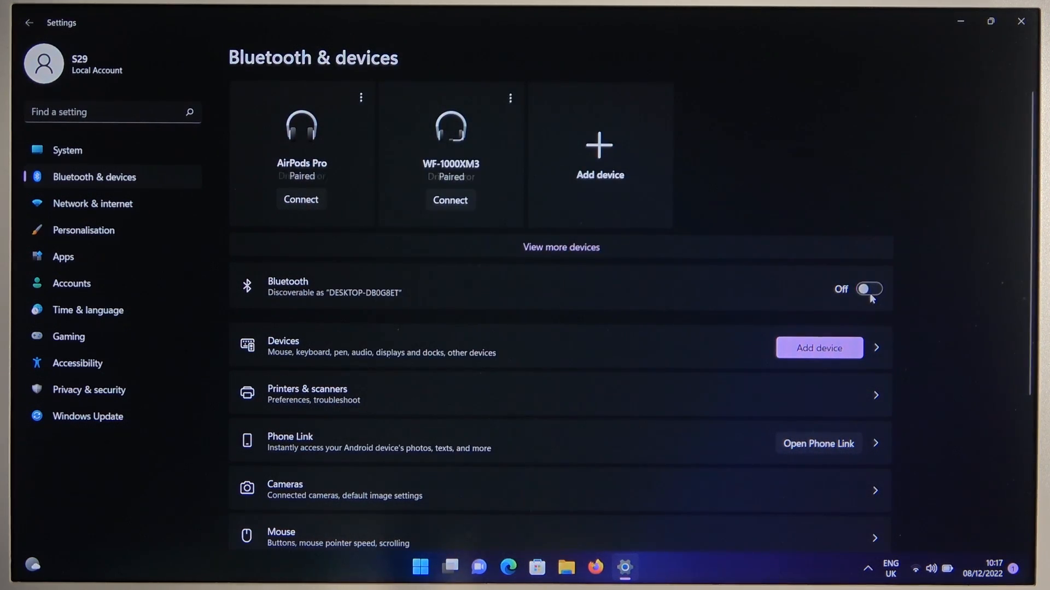
left_click(867, 288)
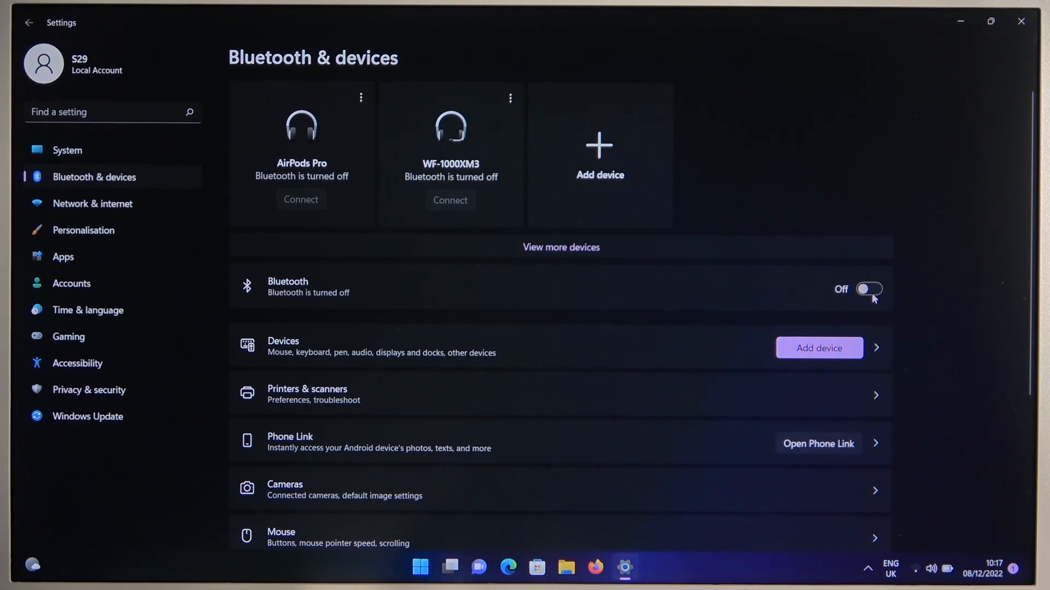
left_click(868, 289)
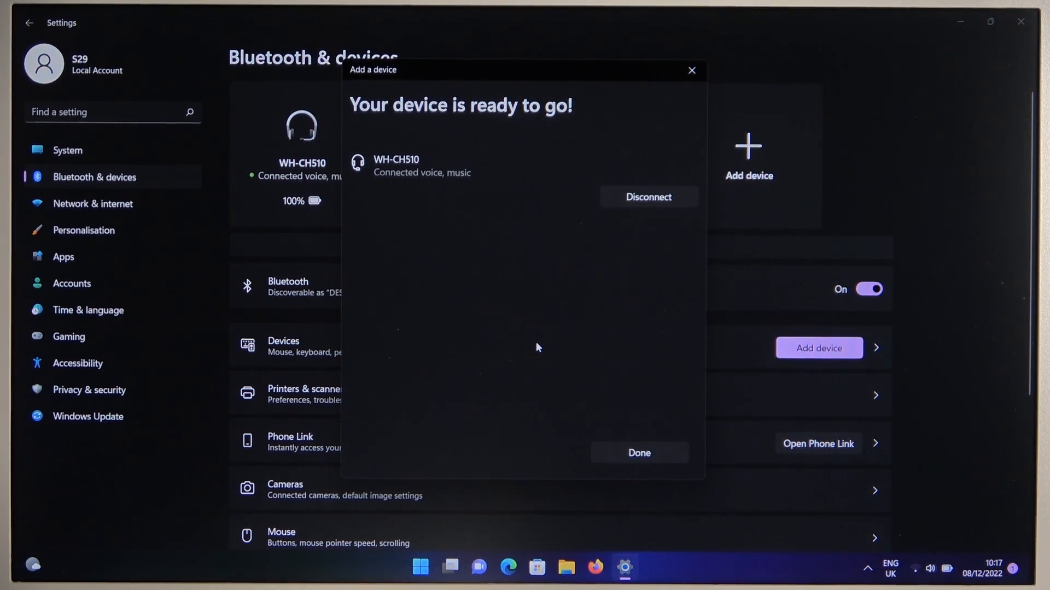
mouse_move(681, 153)
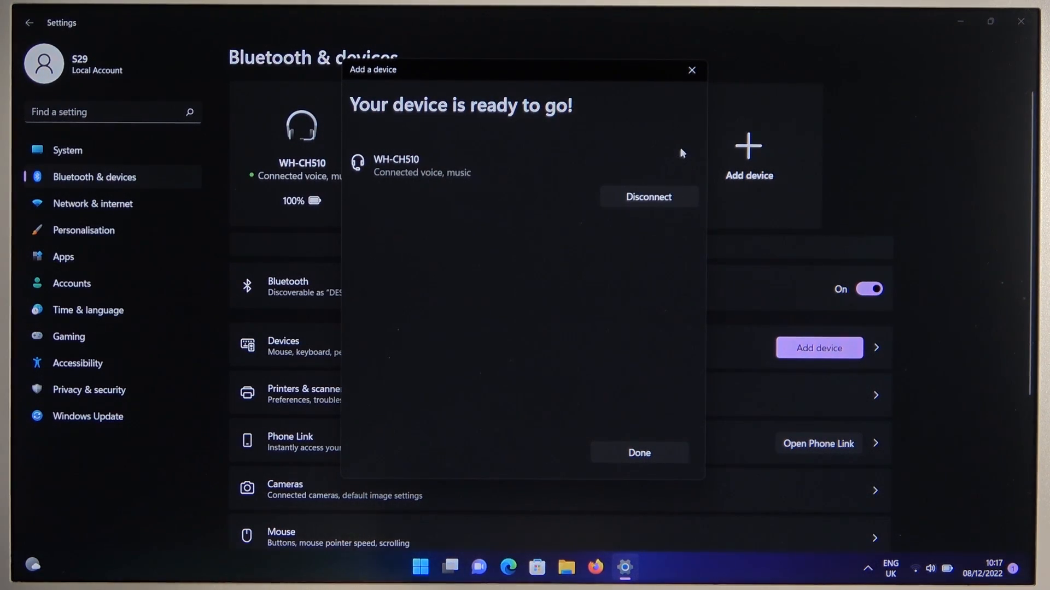